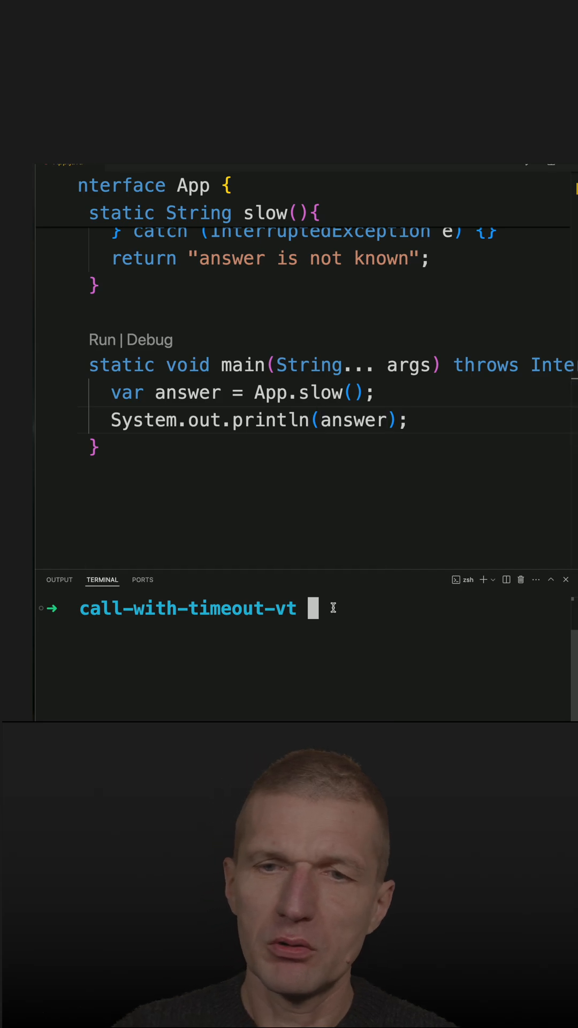
- Run java app.java in the terminal to print 'calculated: 42', then select the slow() call
text(java app.java)
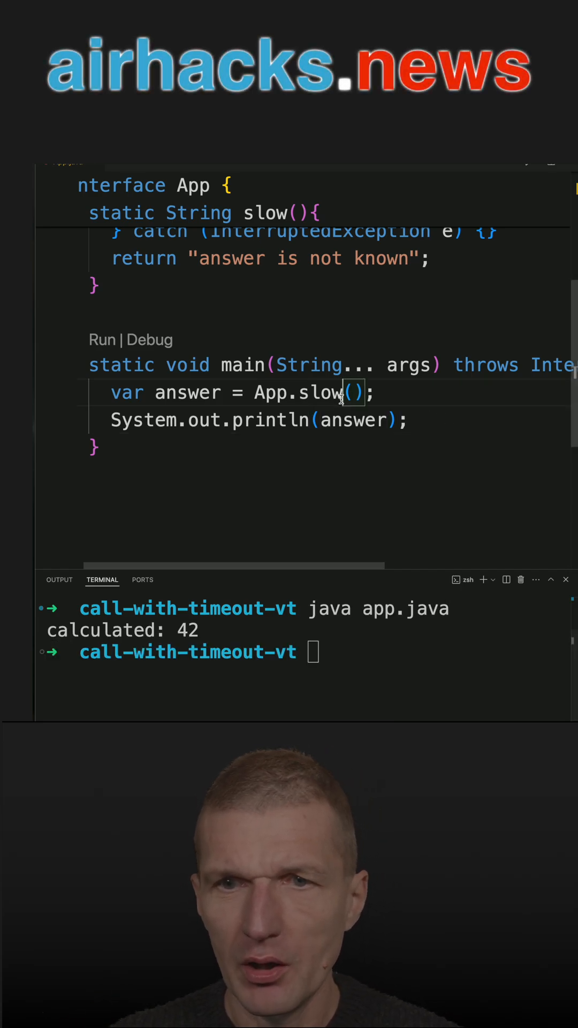
double_click(322, 392)
text(::)
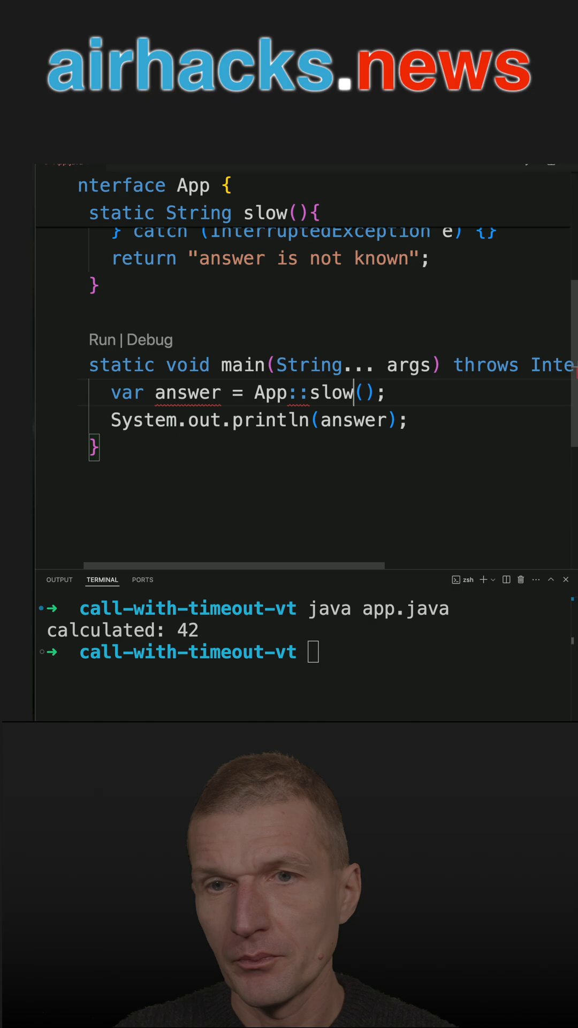
- Replace the slow() call with CompletableFuture.supplyAsync(App::slow), split across two lines
key(Backspace)
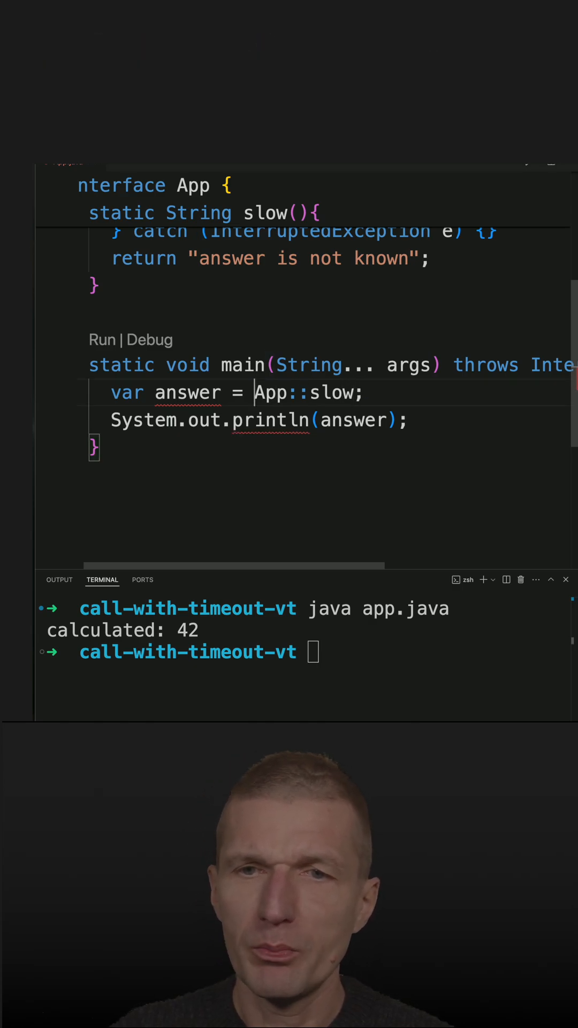
text(CompletableFuture)
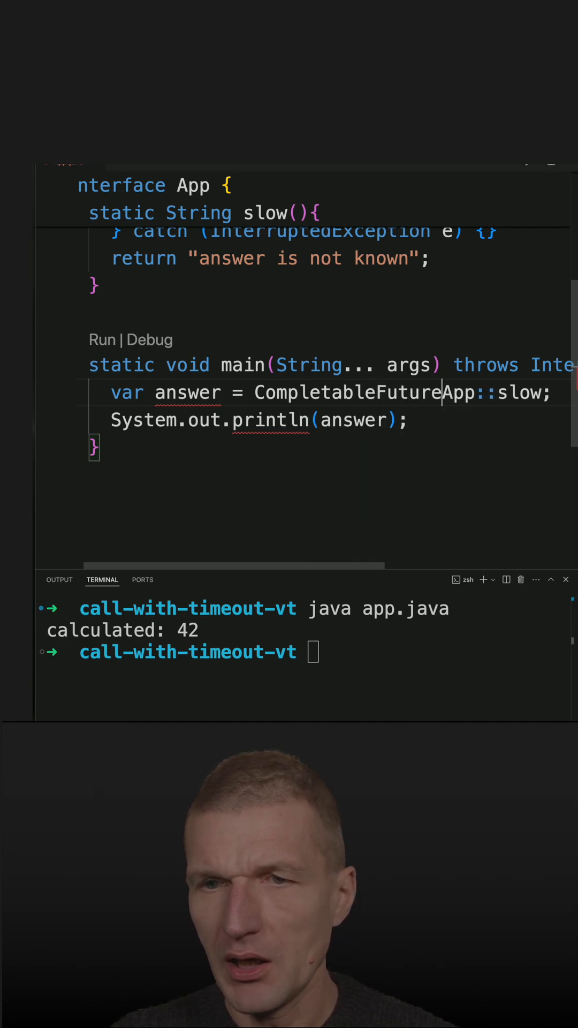
text(.supplyAsync(null)
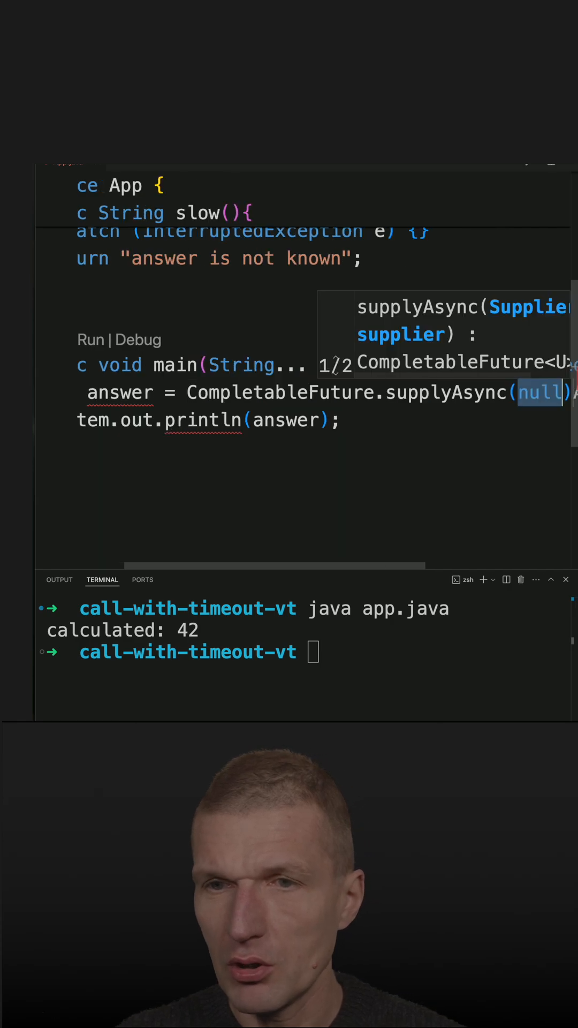
text(App::slow)
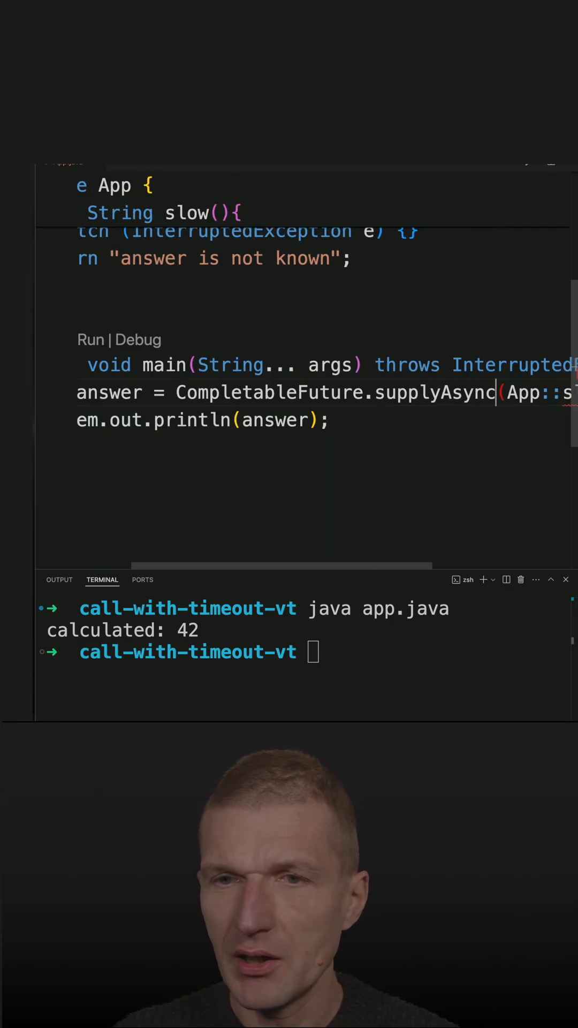
double_click(268, 392)
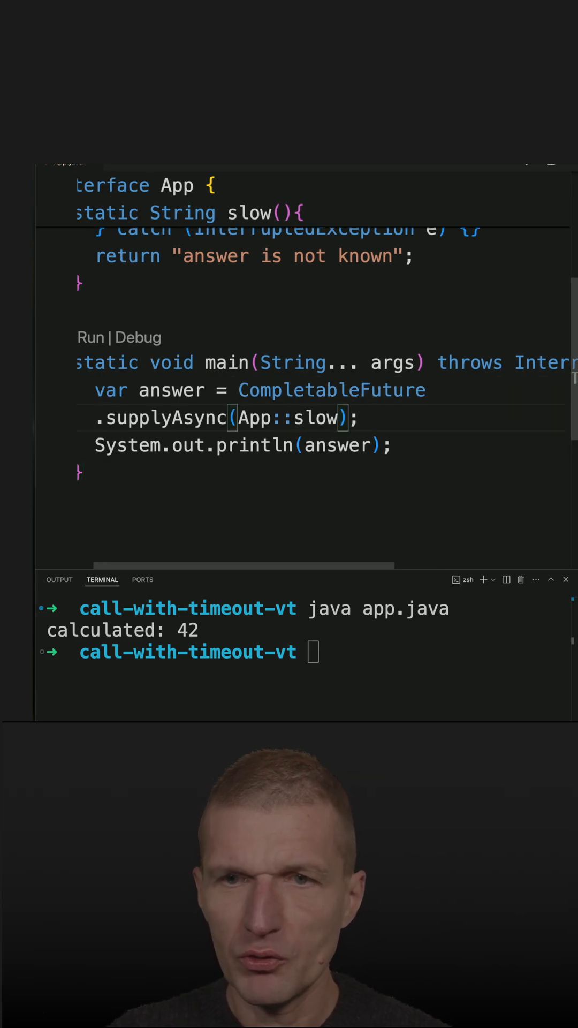
- Chain .completeOnTimeout("timeout", 200, TimeUnit.MILLISECONDS) after supplyAsync
text(.;)
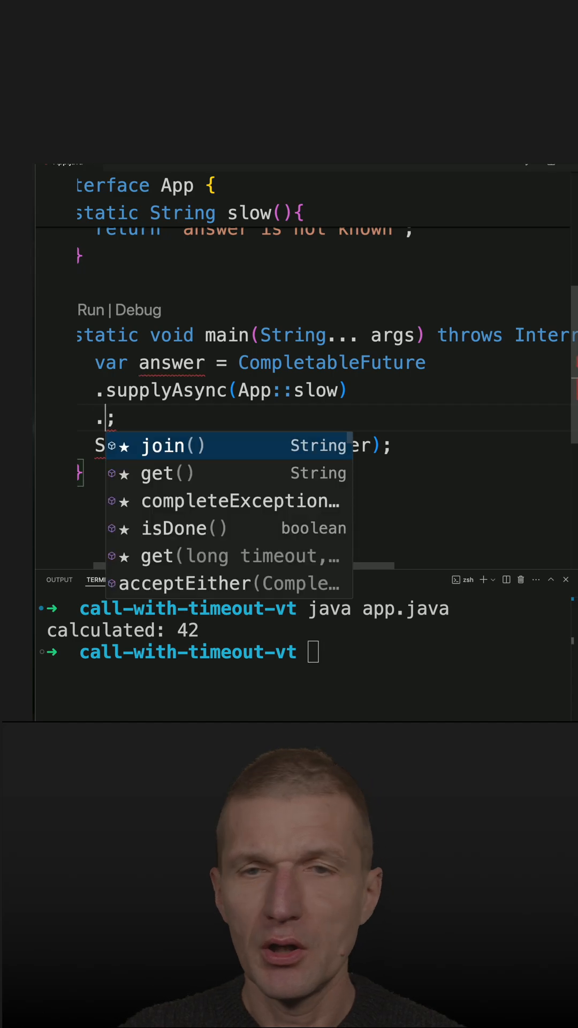
text(completeOnTimeout("null", 0, null)
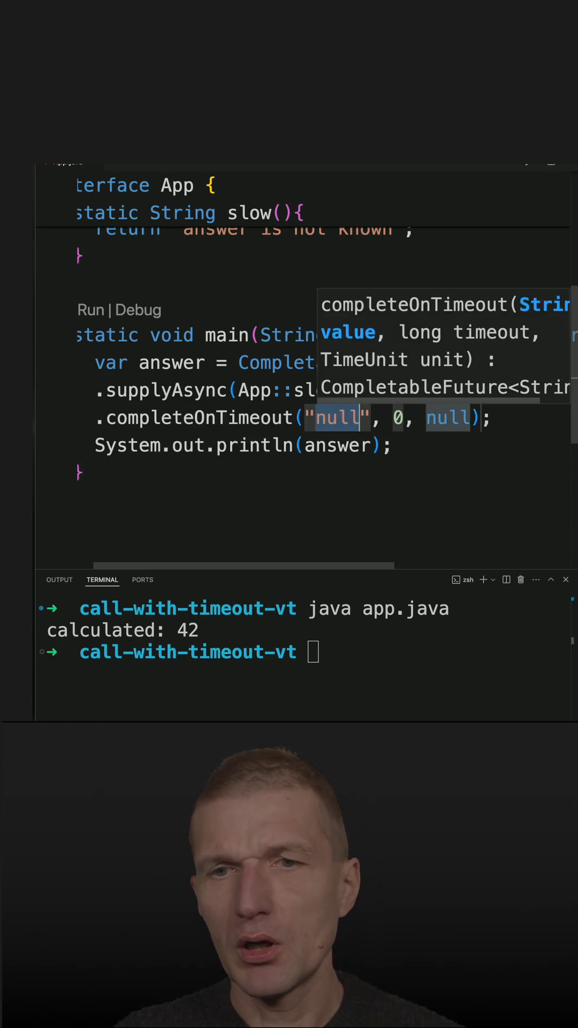
text(timeout)
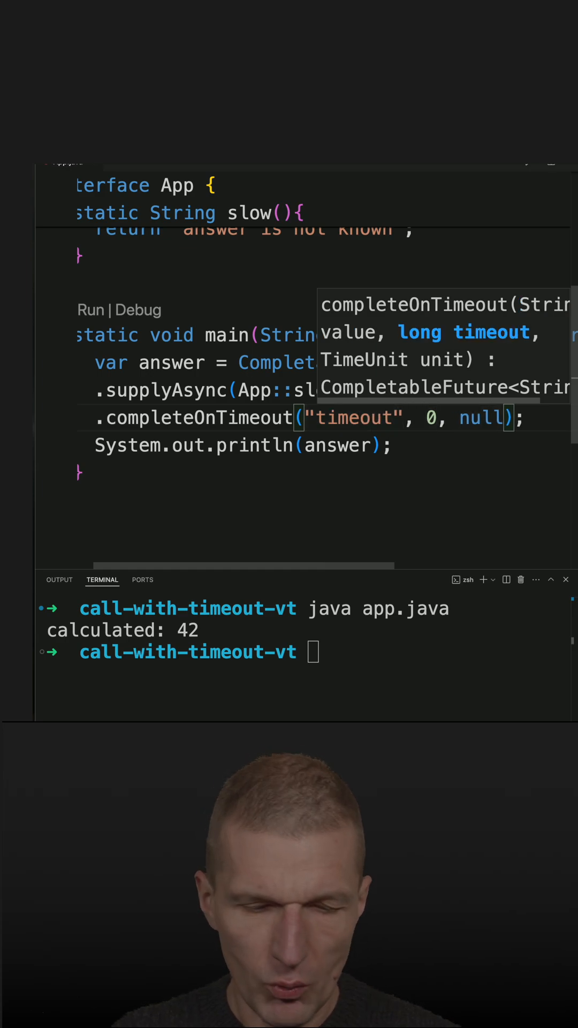
text(2)
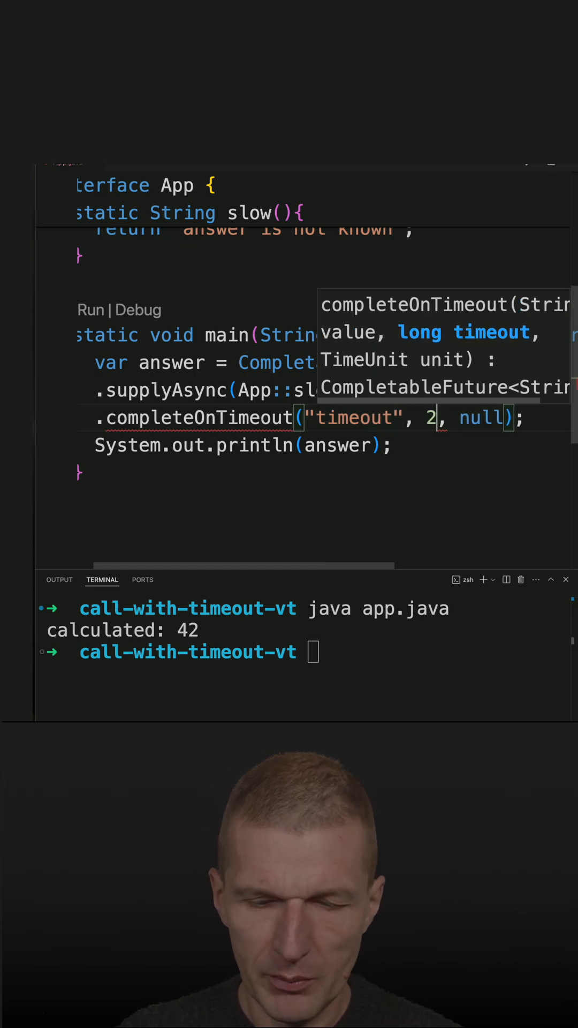
text(00)
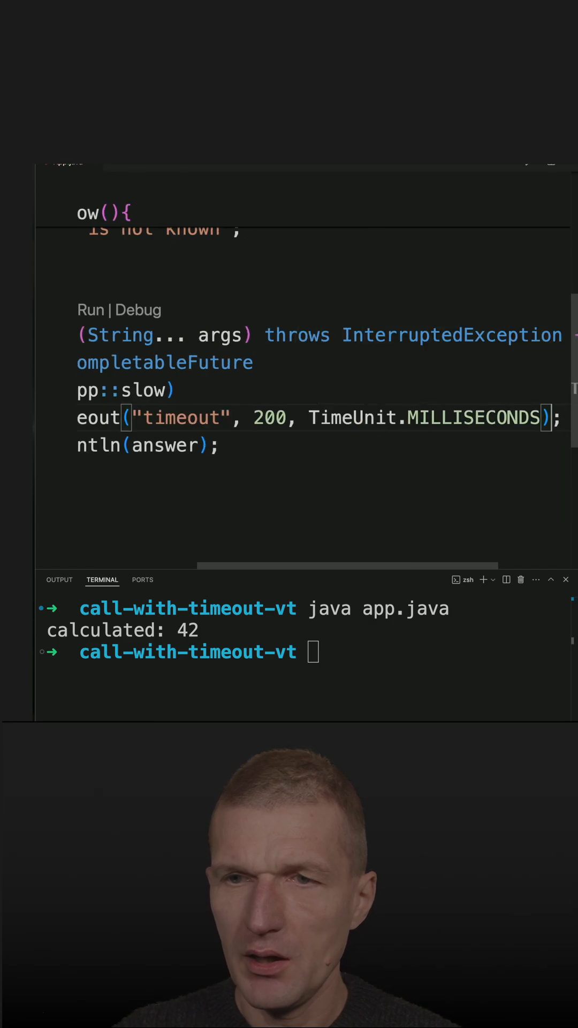
- End the answer chain with .join() and type java app.java again in the terminal
scroll(left, 3)
text(.join();)
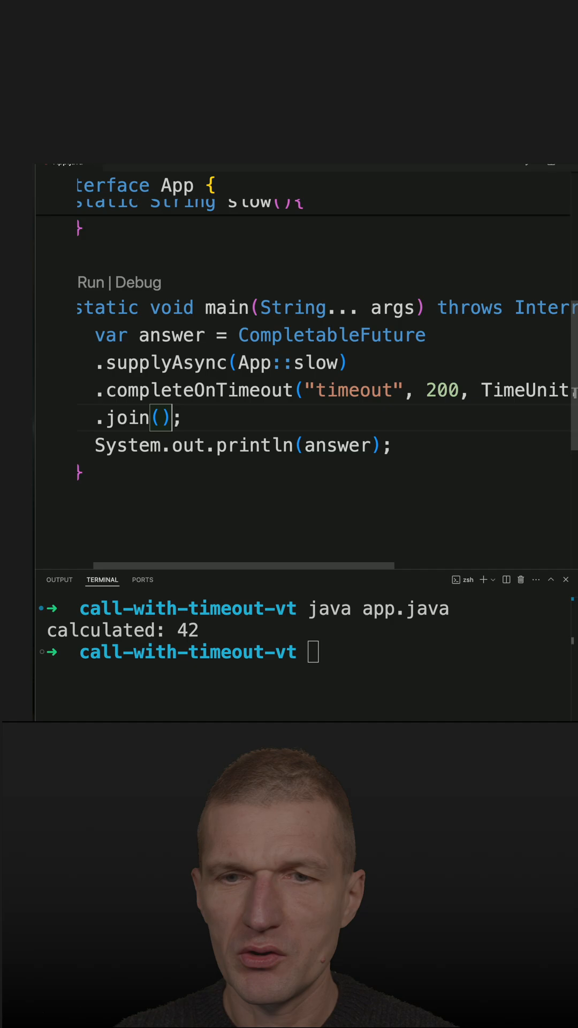
text(java app.java)
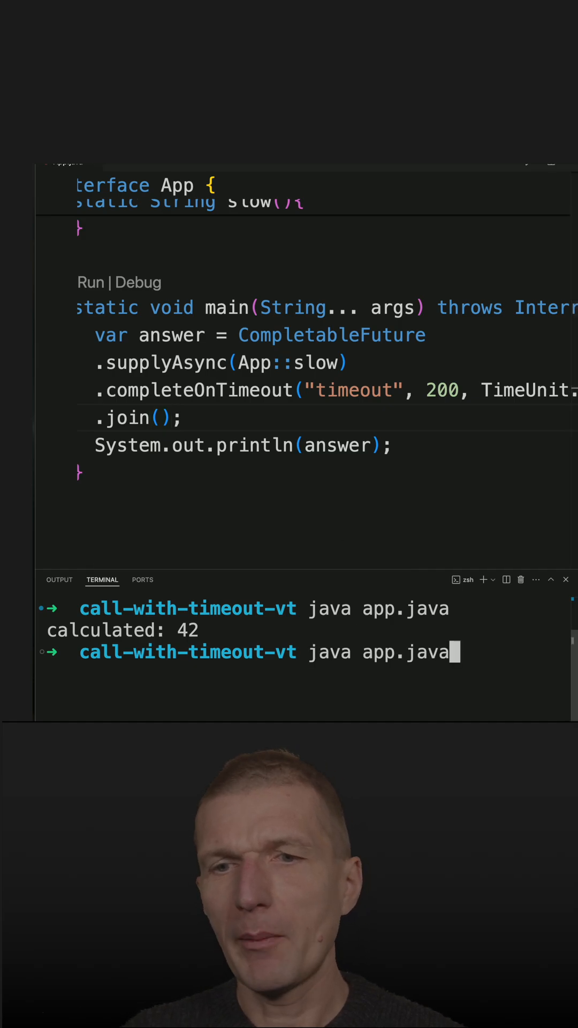